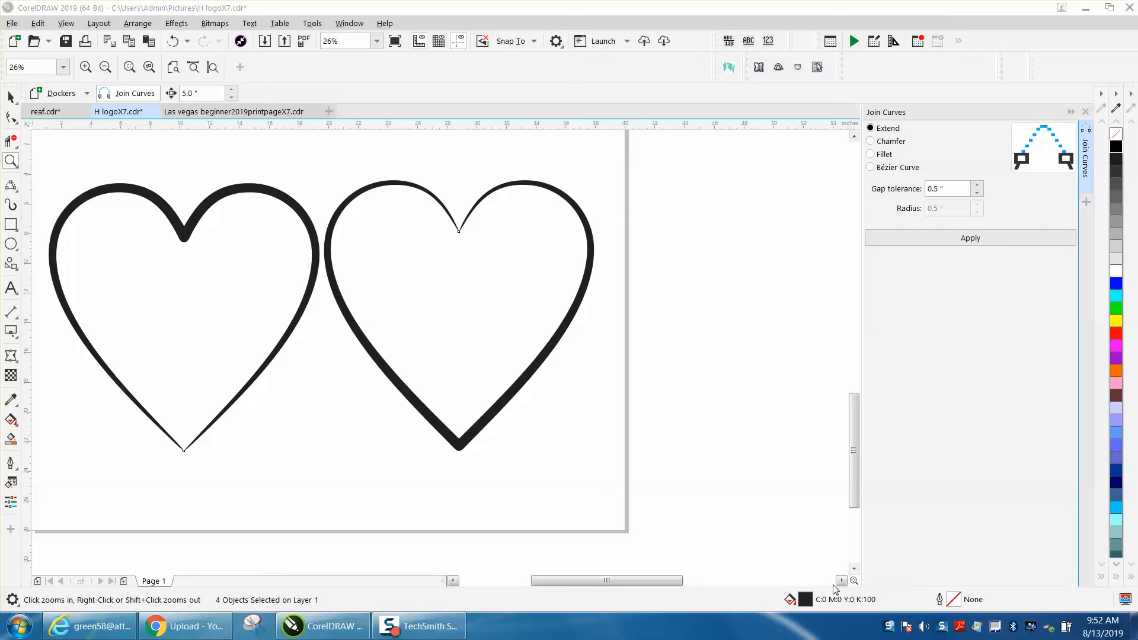
{"action": "mouse_move", "coordinate": [540, 387]}
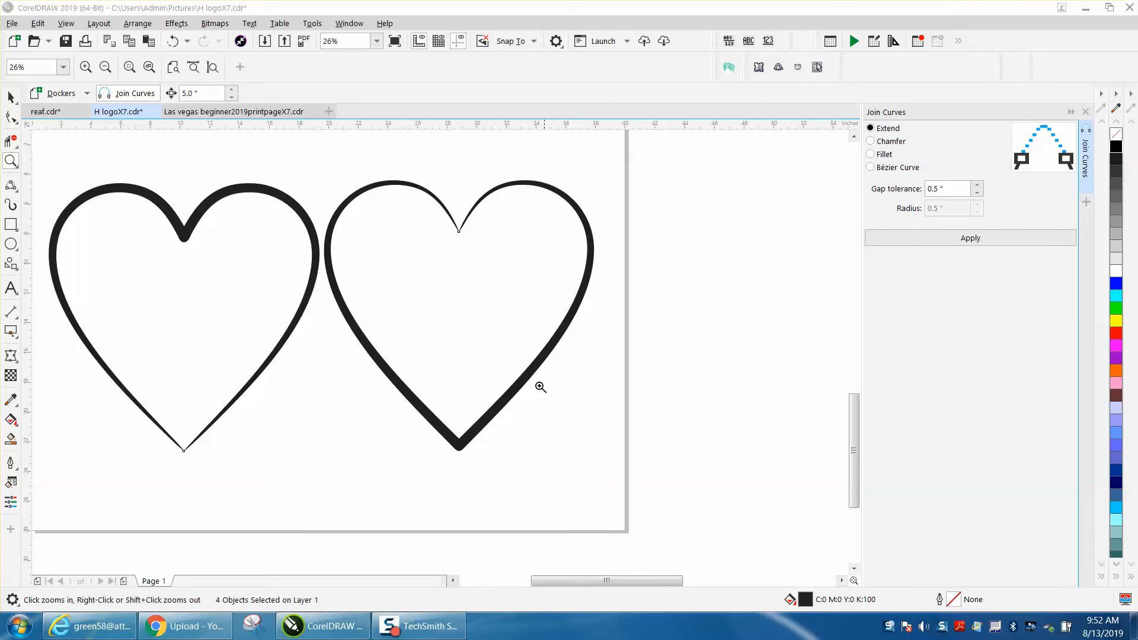
{"action": "mouse_move", "coordinate": [350, 305]}
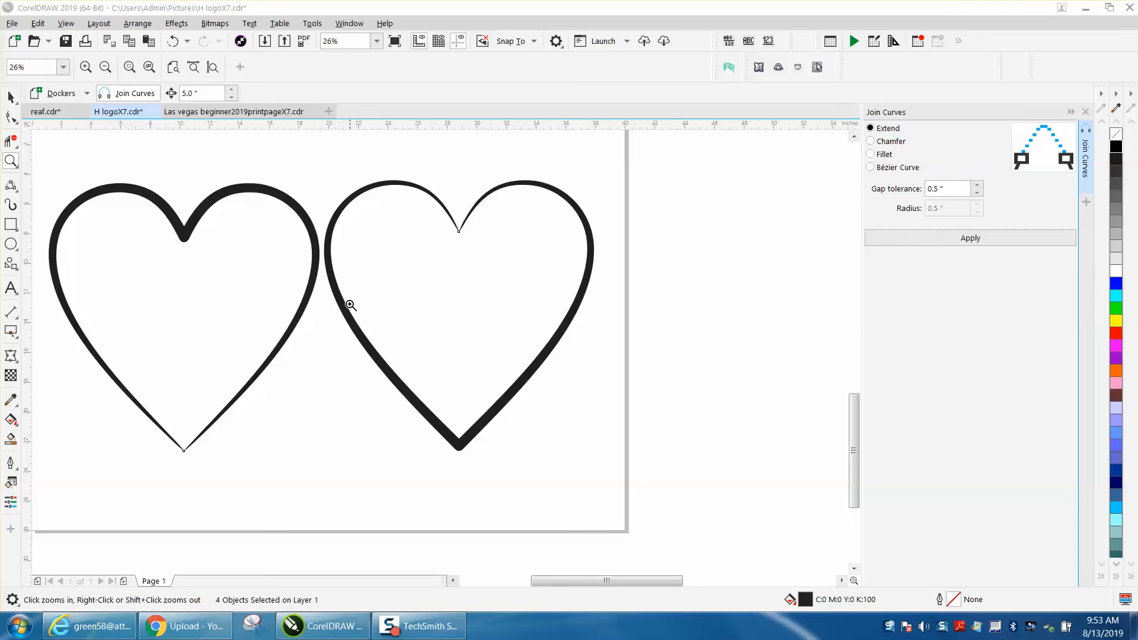
{"action": "mouse_move", "coordinate": [447, 218]}
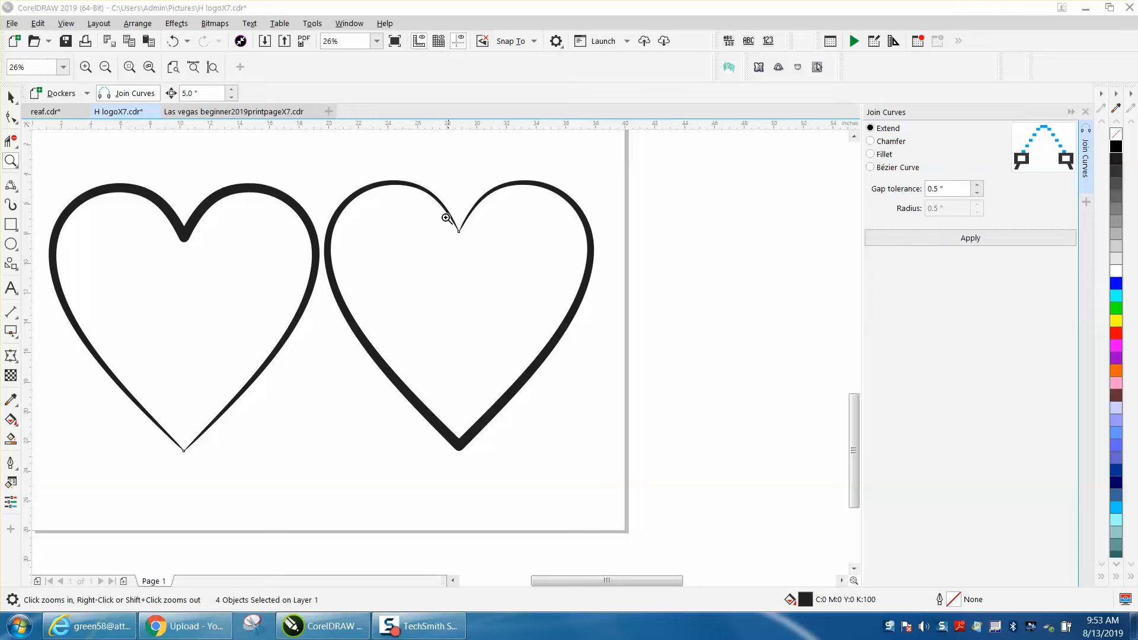
{"action": "mouse_move", "coordinate": [576, 201]}
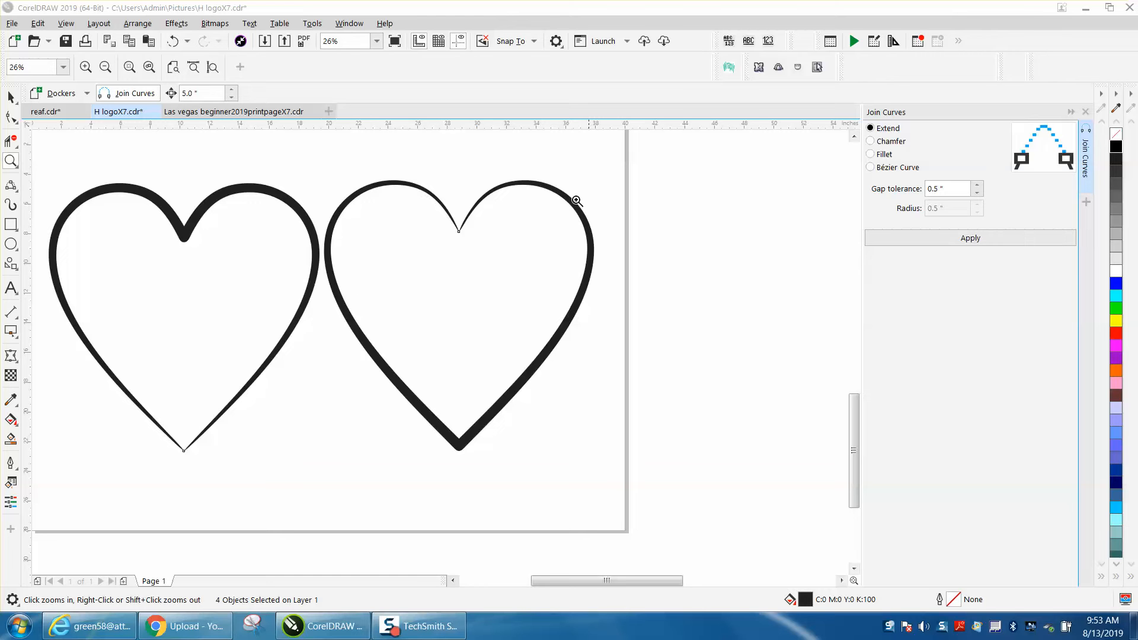
{"action": "mouse_move", "coordinate": [369, 188]}
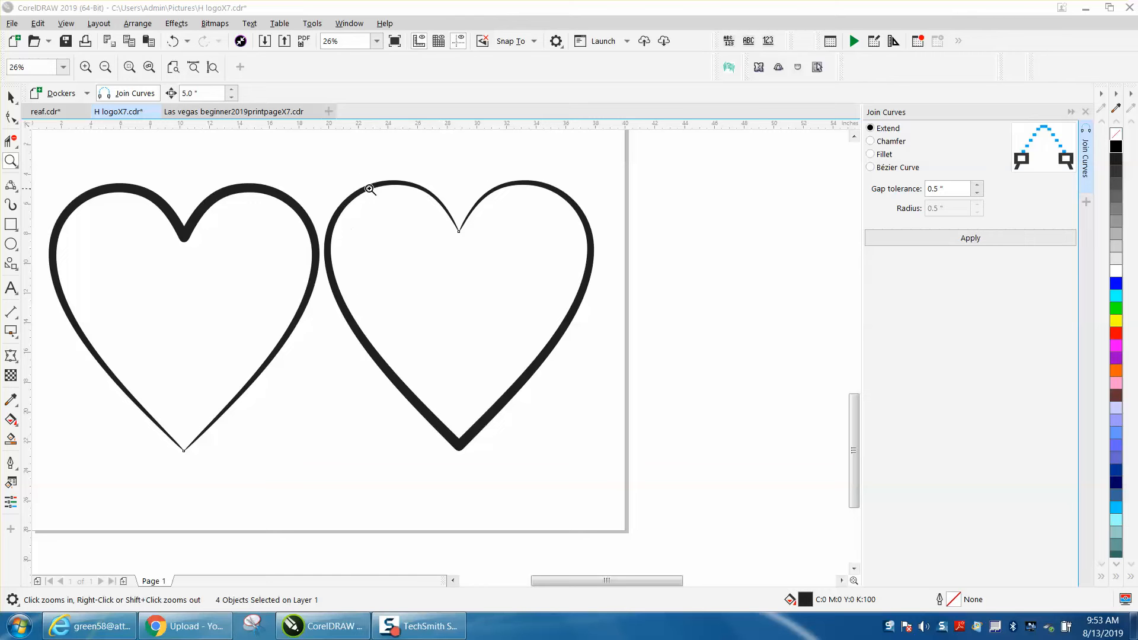
{"action": "mouse_move", "coordinate": [289, 255]}
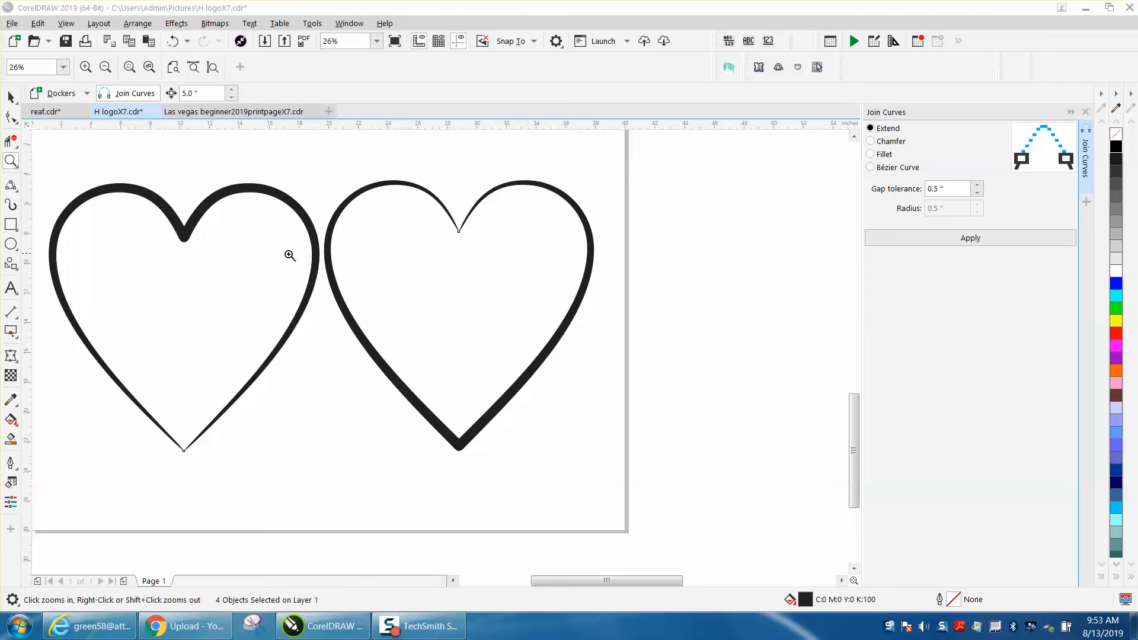
{"action": "mouse_move", "coordinate": [453, 231]}
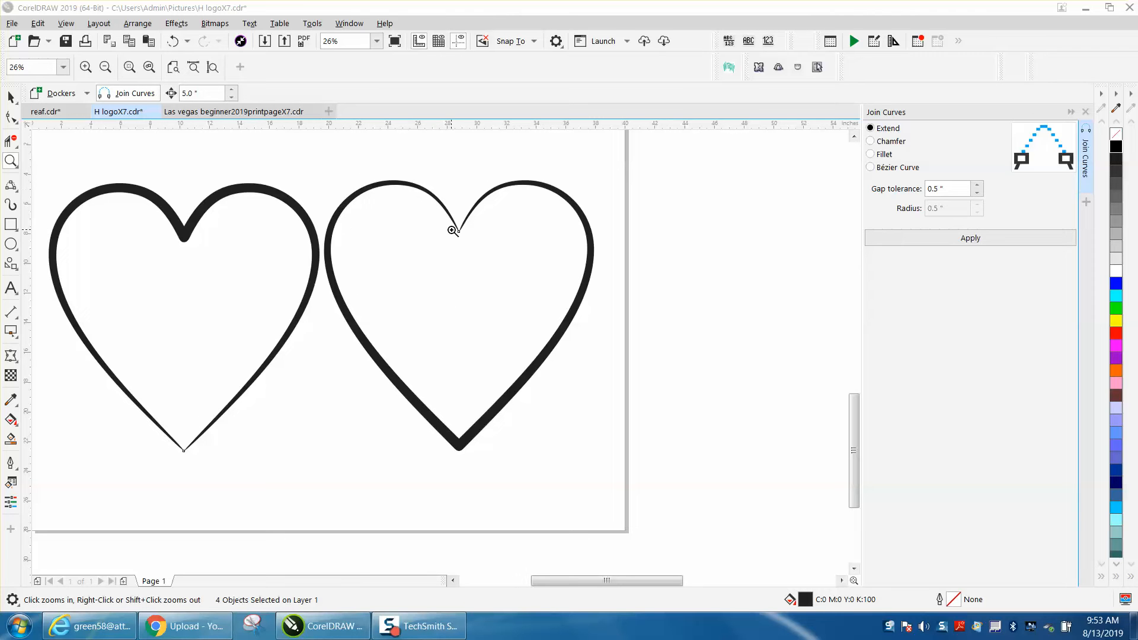
{"action": "mouse_move", "coordinate": [453, 440]}
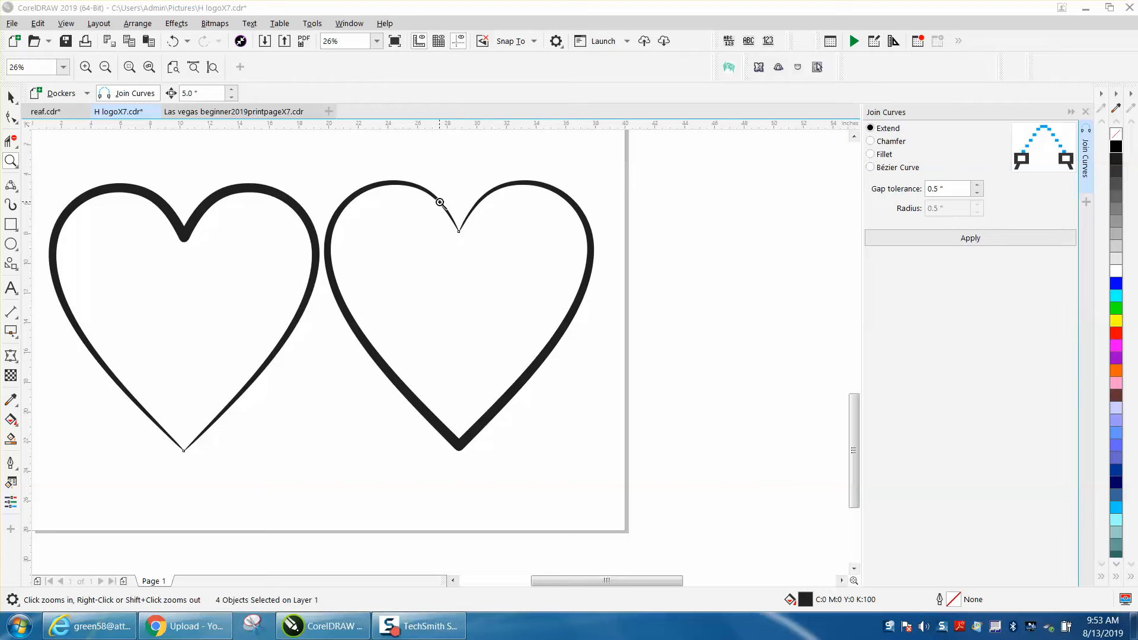
{"action": "mouse_move", "coordinate": [501, 425]}
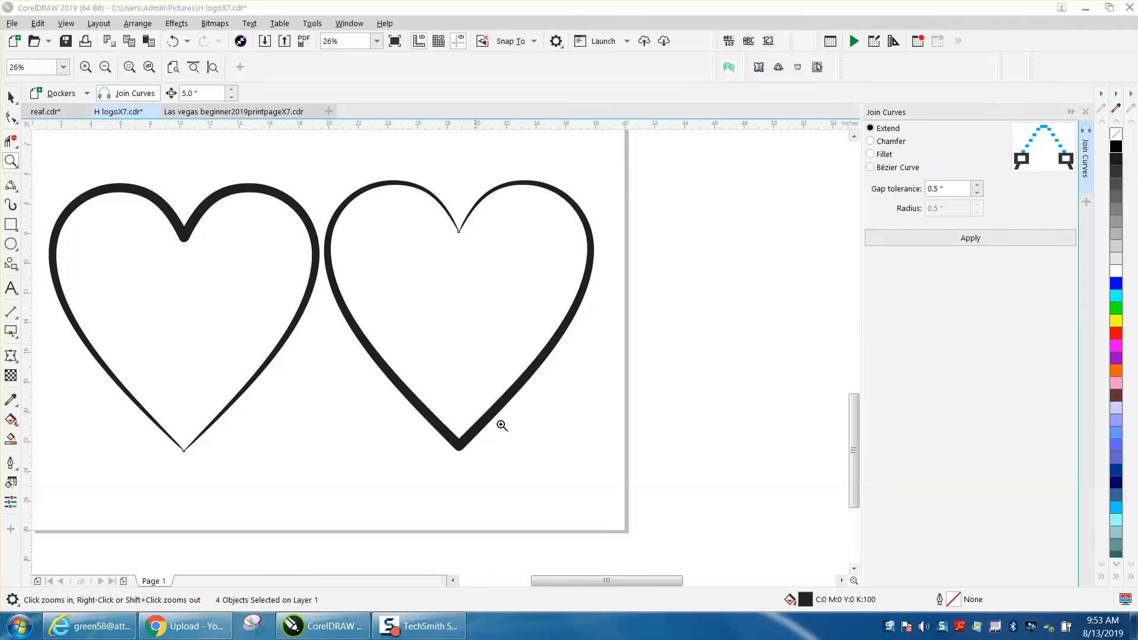
{"action": "mouse_move", "coordinate": [187, 450]}
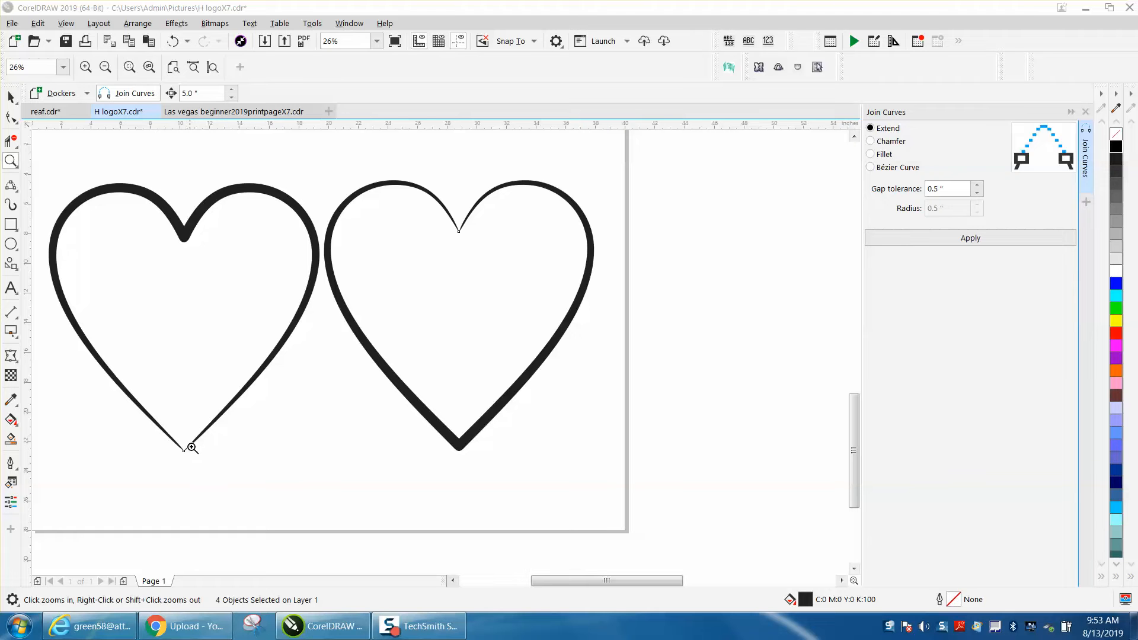
{"action": "mouse_move", "coordinate": [13, 168]}
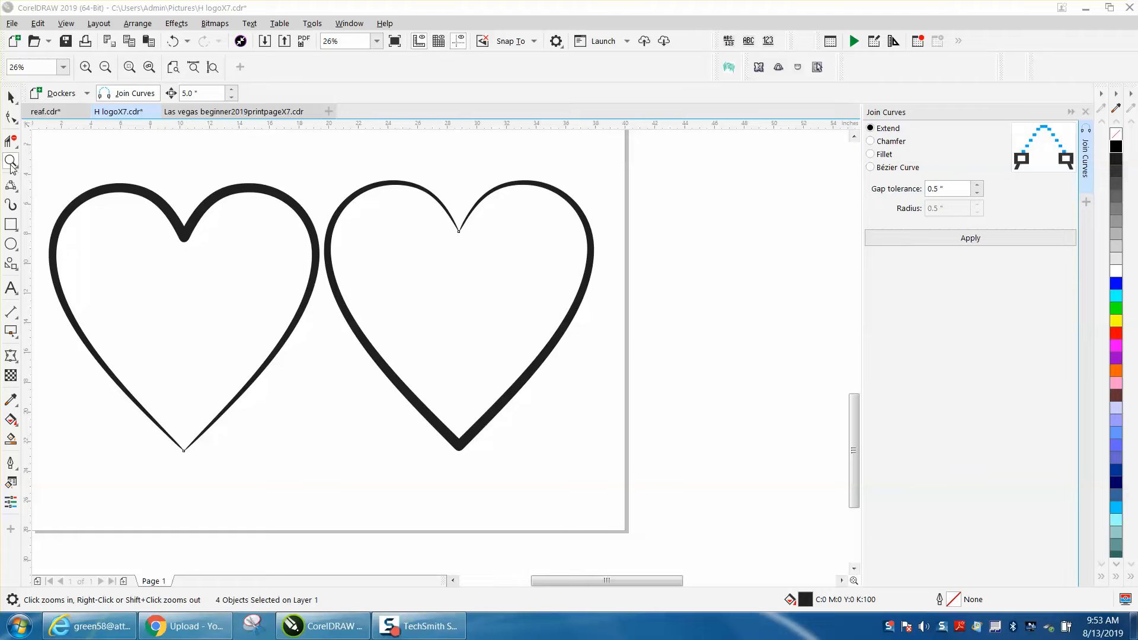
Draw a Common Shapes heart beside the page, right of the two existing hearts.
{"action": "left_click", "coordinate": [104, 67]}
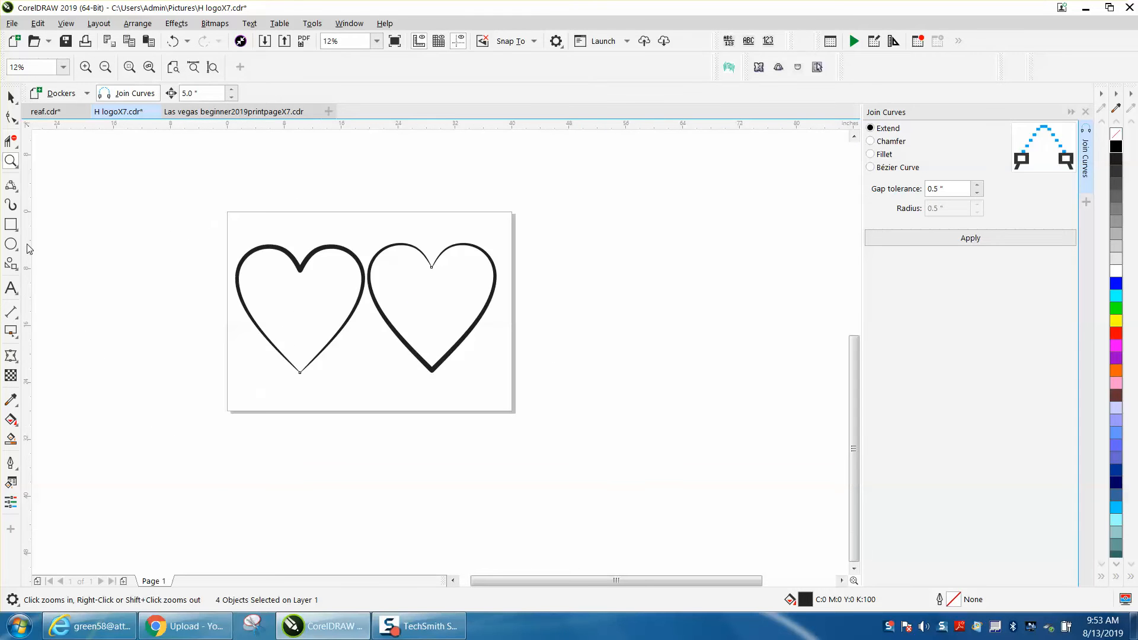
{"action": "left_click", "coordinate": [11, 263]}
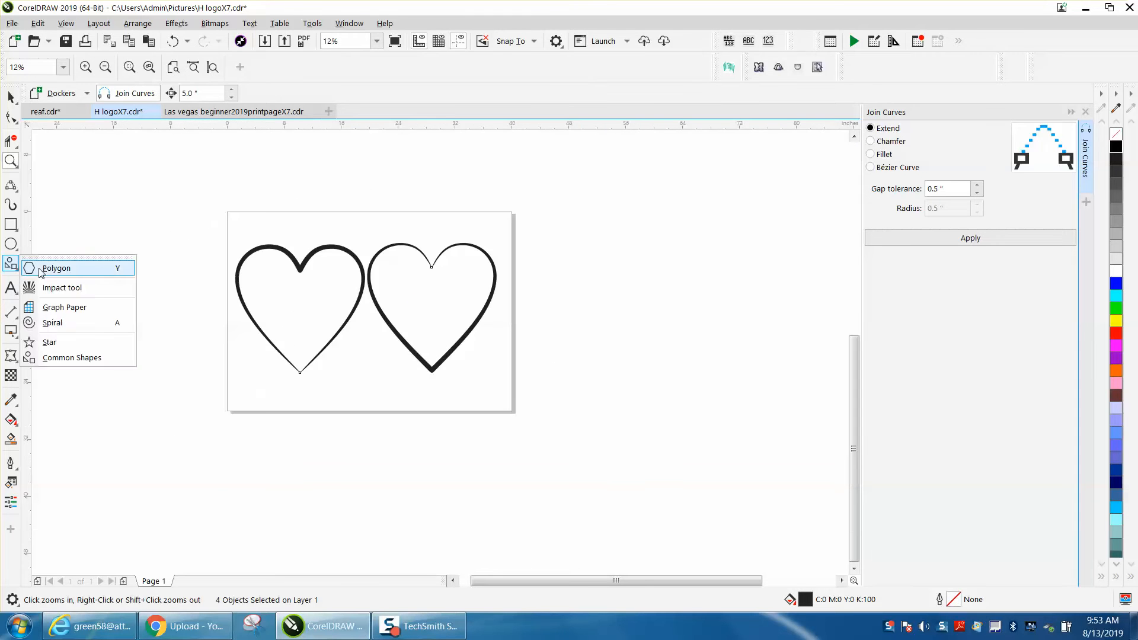
{"action": "mouse_move", "coordinate": [71, 357]}
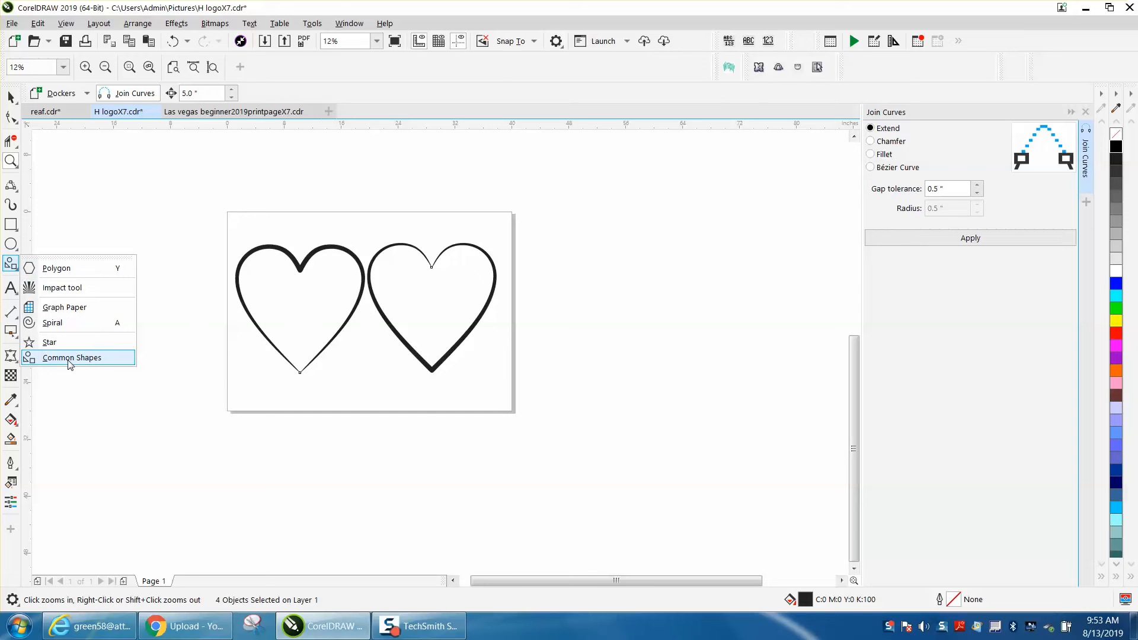
{"action": "left_click", "coordinate": [71, 356]}
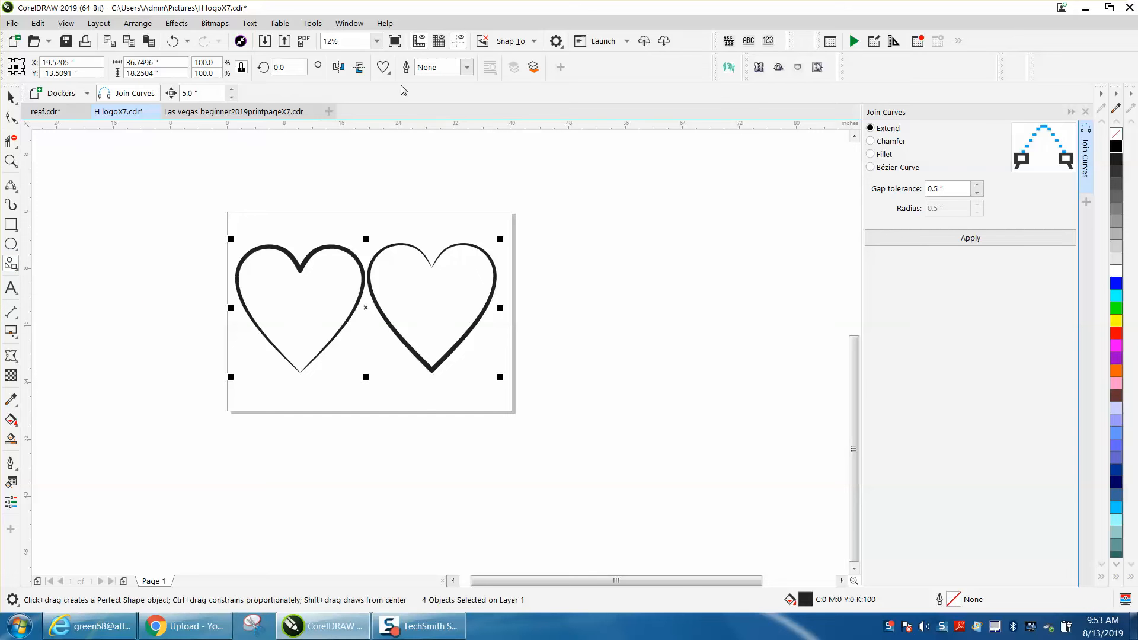
{"action": "left_click", "coordinate": [382, 67]}
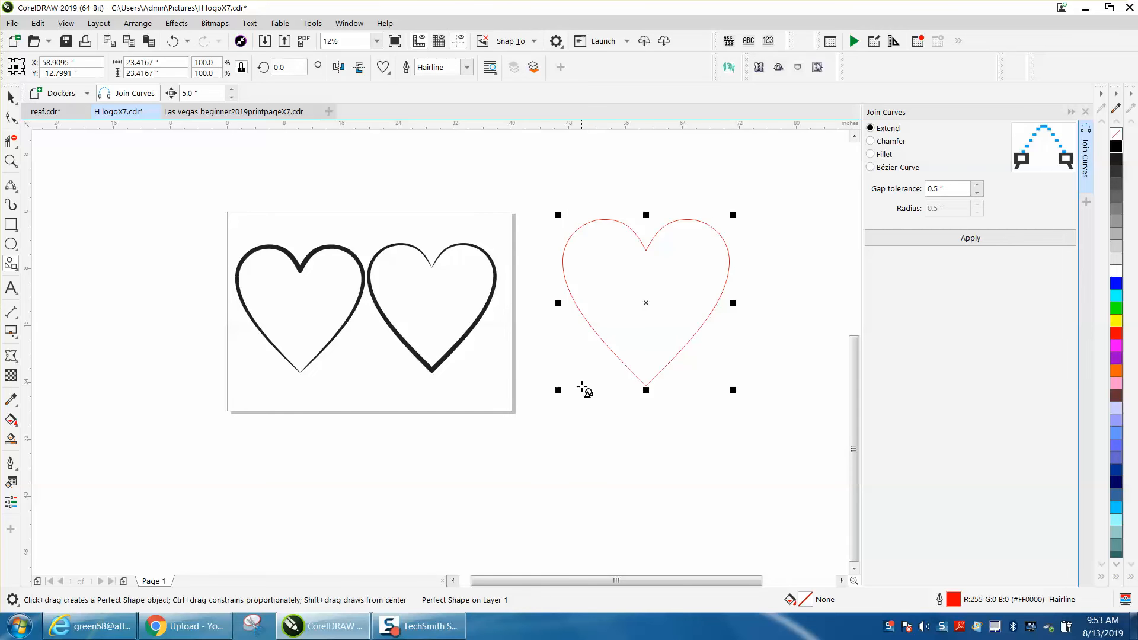
Convert the selected heart shape to curves through the Arrange menu.
{"action": "left_click", "coordinate": [137, 22]}
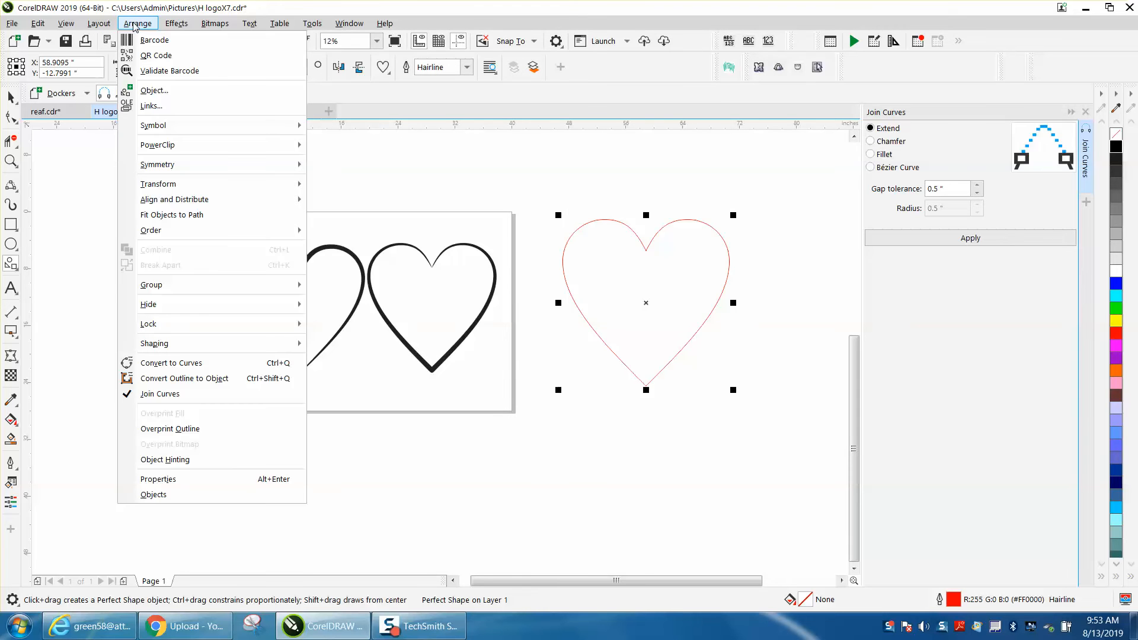
{"action": "mouse_move", "coordinate": [156, 55]}
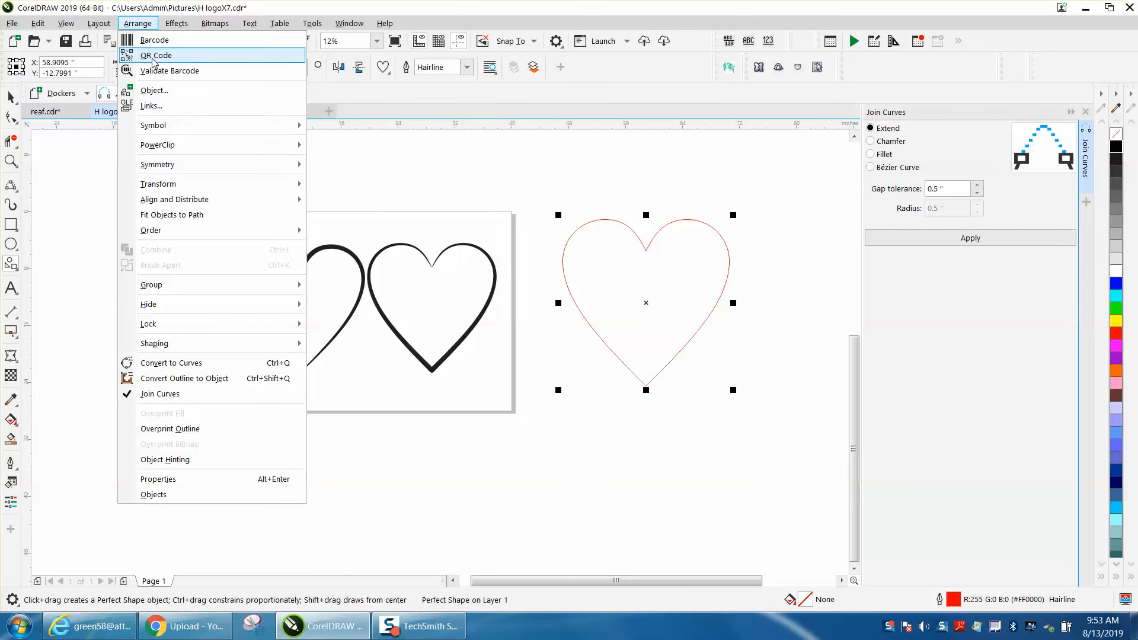
{"action": "mouse_move", "coordinate": [196, 362]}
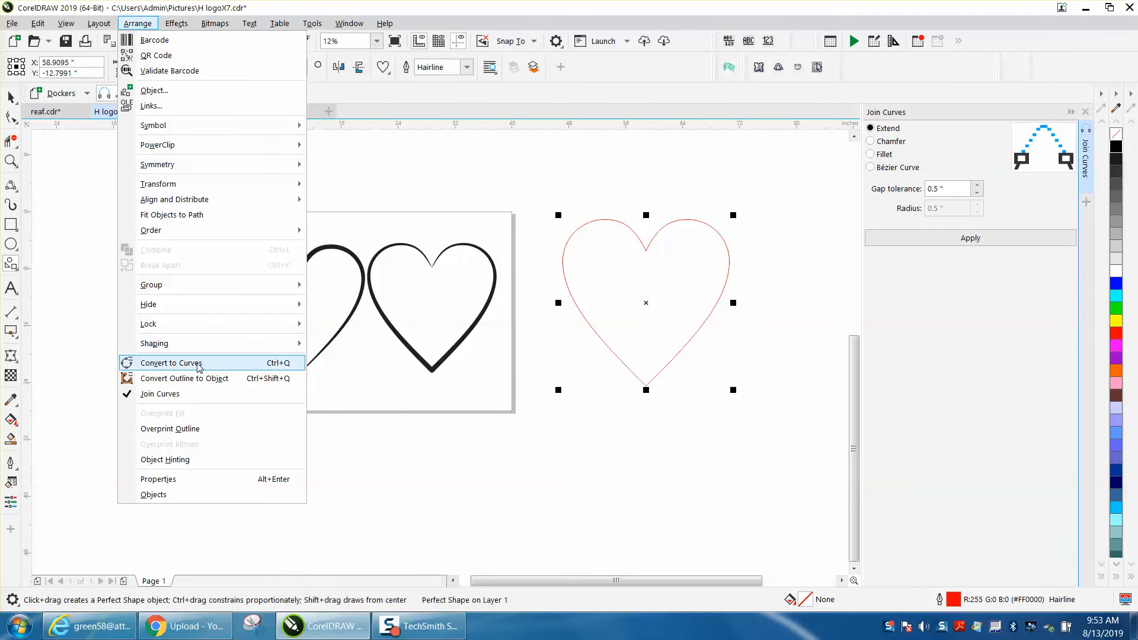
{"action": "left_click", "coordinate": [171, 362]}
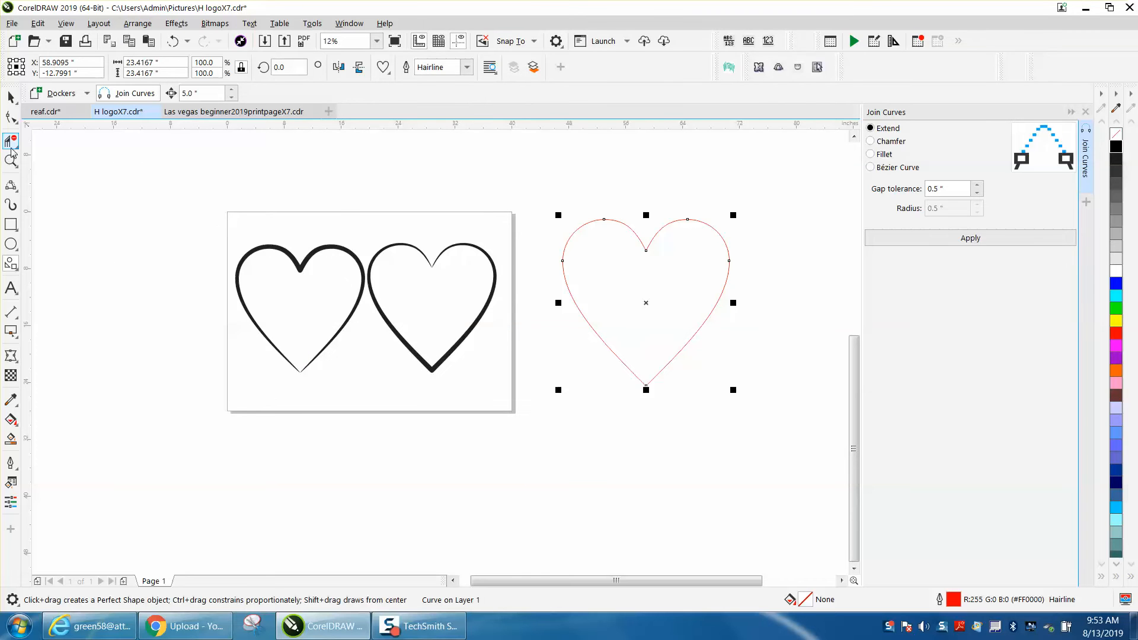
Drop the heart's red outline and show its six nodes for editing.
{"action": "left_click", "coordinate": [11, 204]}
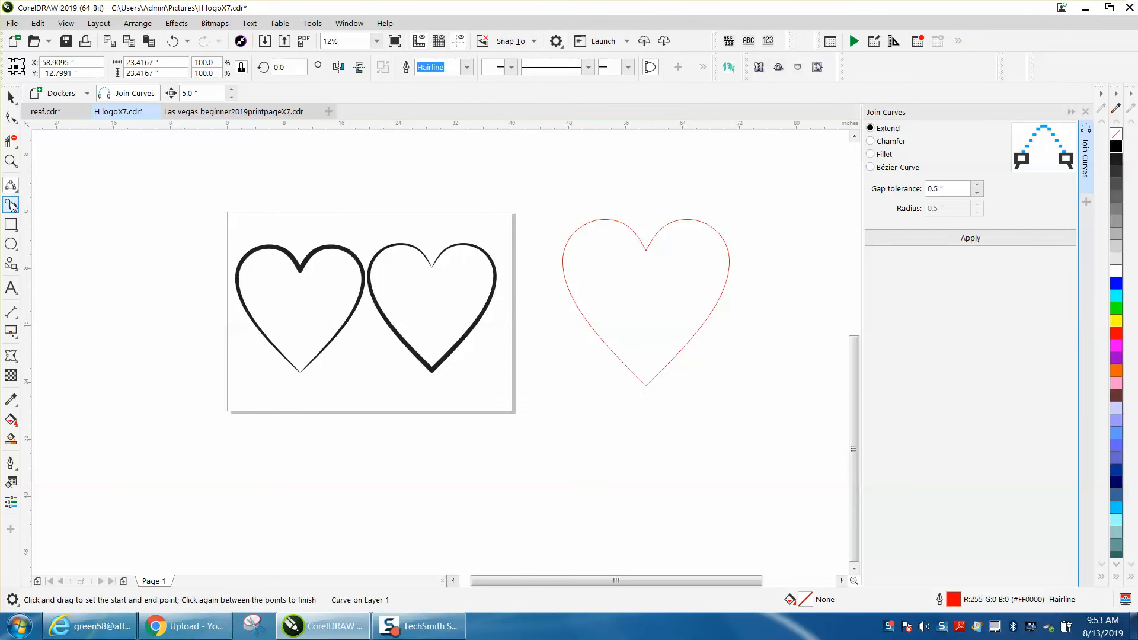
{"action": "left_click", "coordinate": [11, 204]}
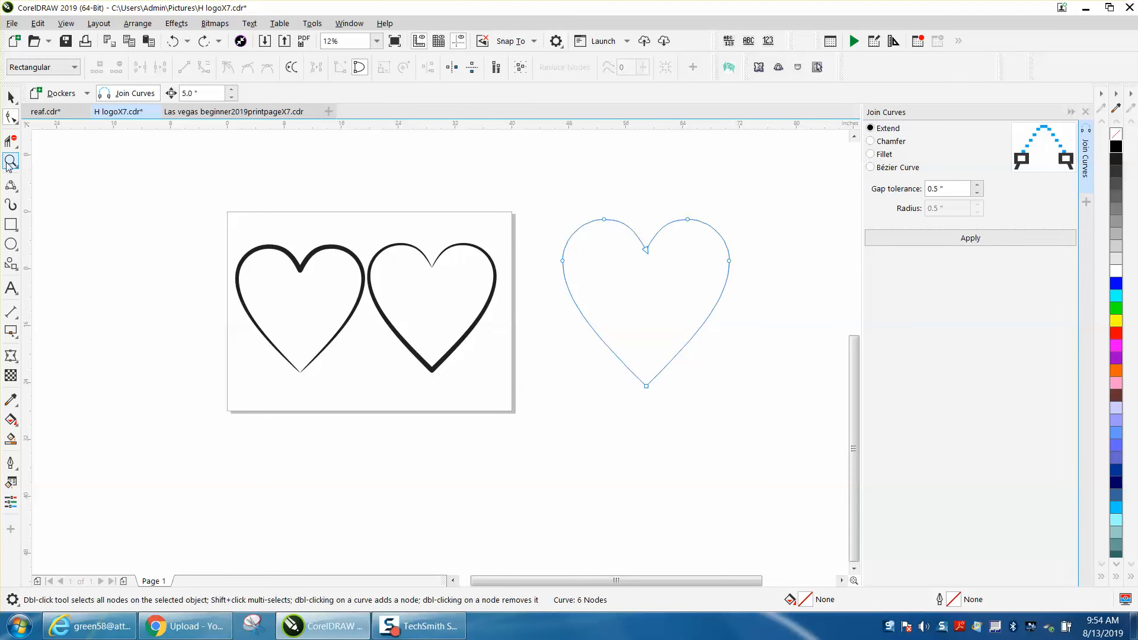
Zoom in on the heart and select the node at its top dip.
{"action": "left_click", "coordinate": [11, 161]}
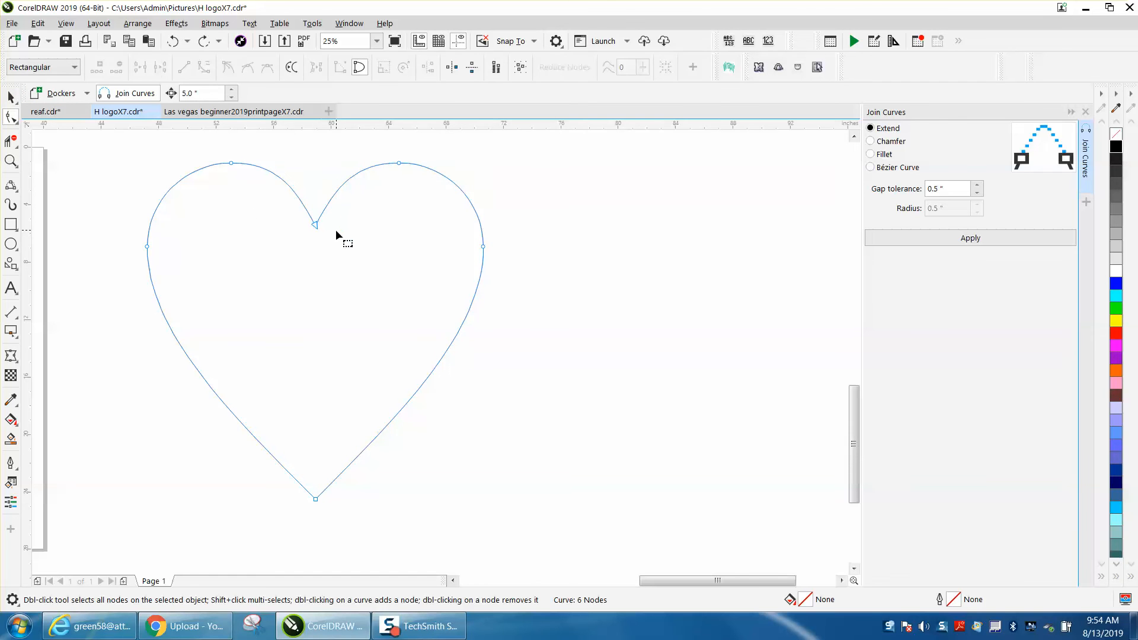
{"action": "left_click", "coordinate": [315, 224]}
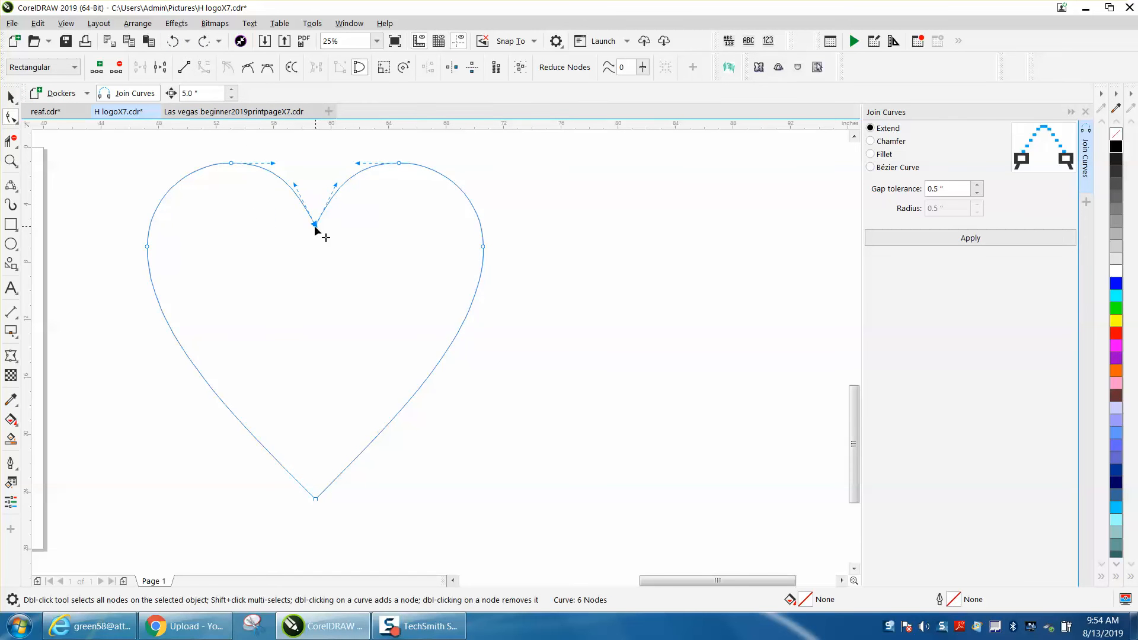
Break the heart at its top and bottom nodes, reverse subpaths, and rejoin at the top.
{"action": "right_click", "coordinate": [315, 225]}
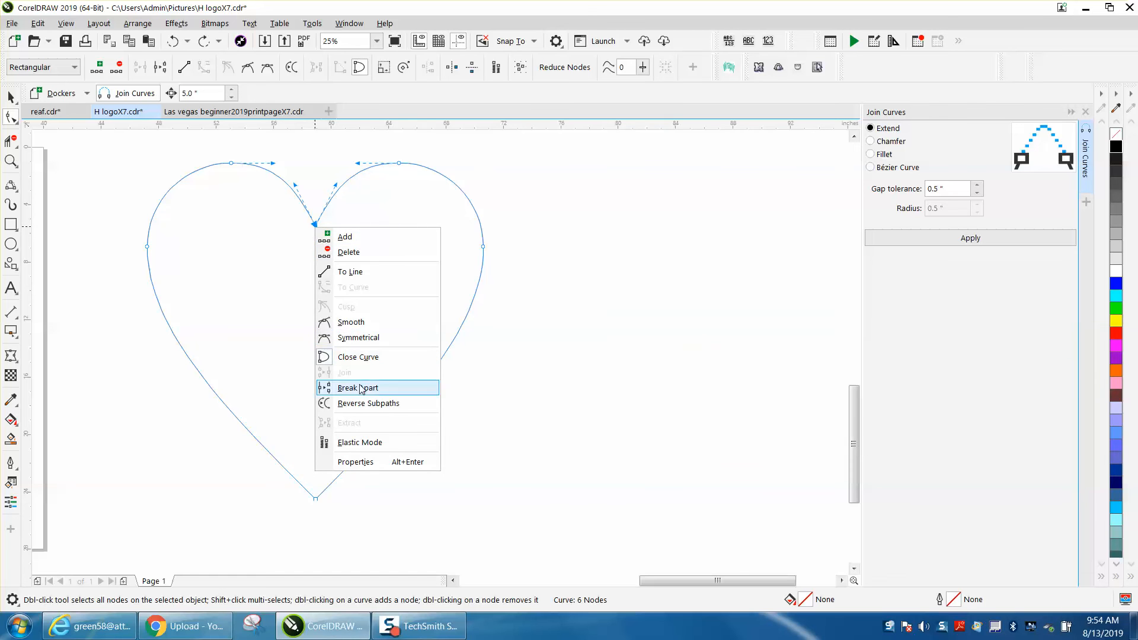
{"action": "left_click", "coordinate": [356, 387]}
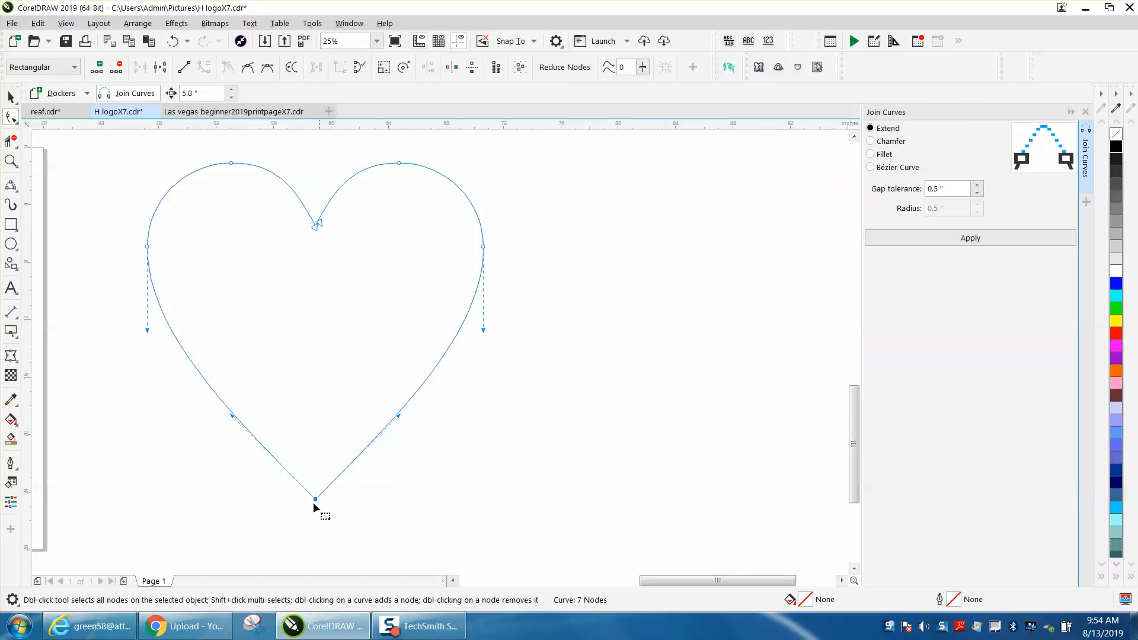
{"action": "right_click", "coordinate": [315, 499]}
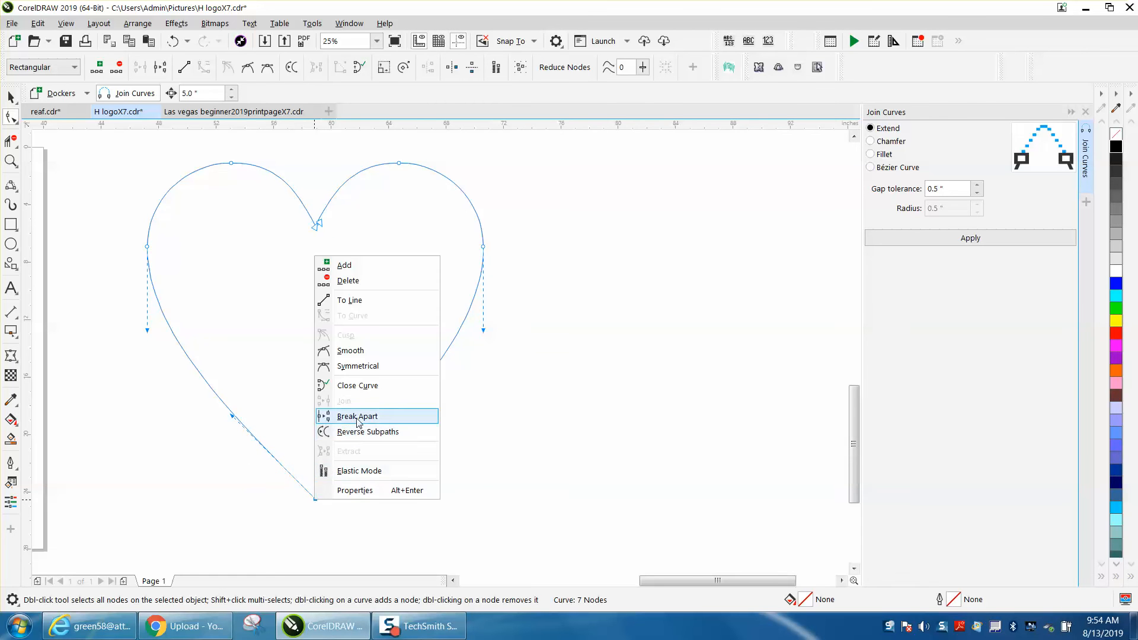
{"action": "left_click", "coordinate": [356, 416]}
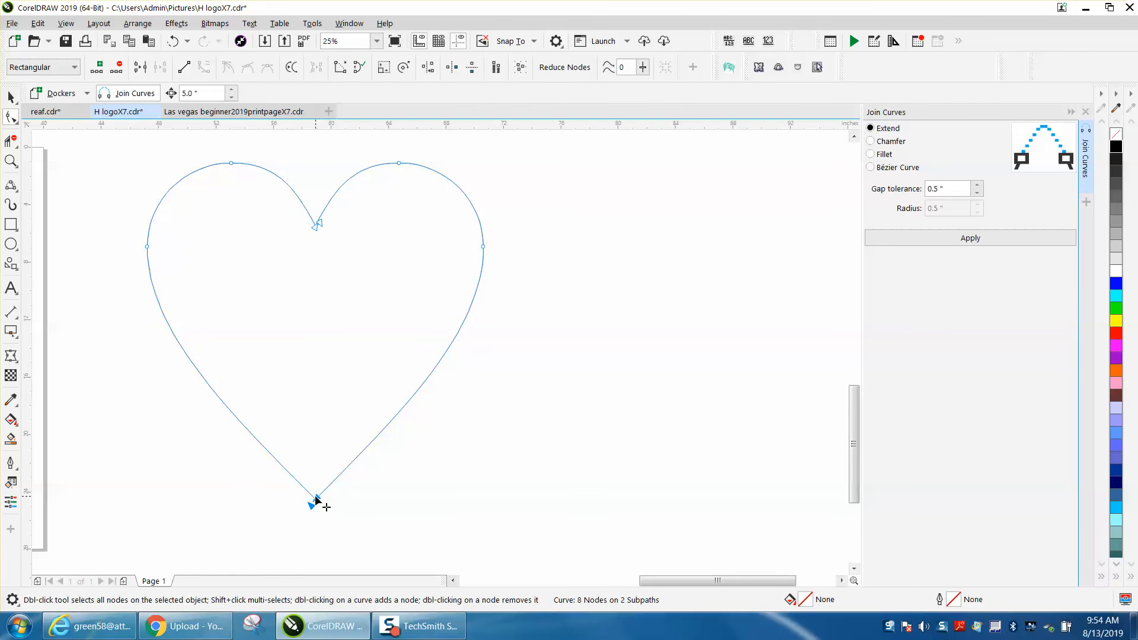
{"action": "right_click", "coordinate": [314, 502]}
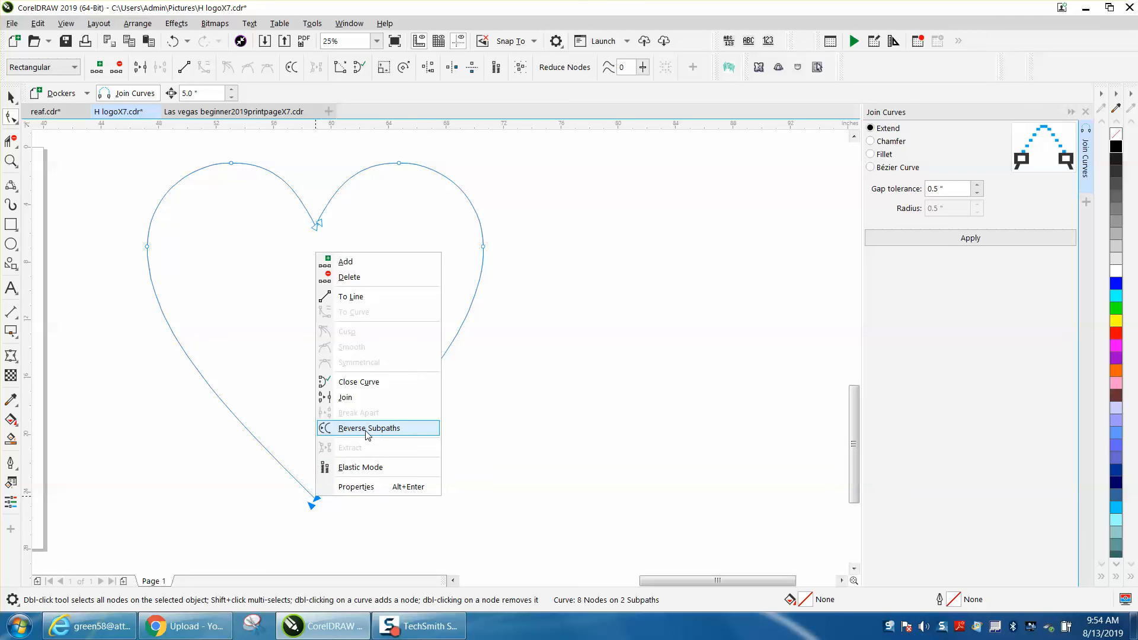
{"action": "left_click", "coordinate": [369, 427]}
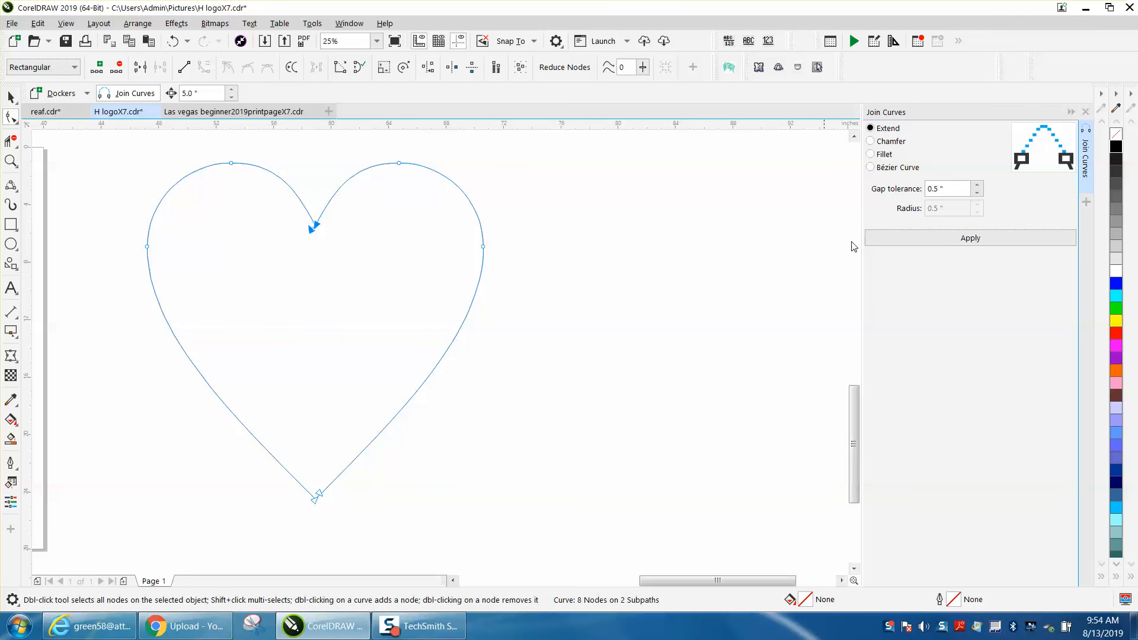
{"action": "left_click", "coordinate": [970, 237]}
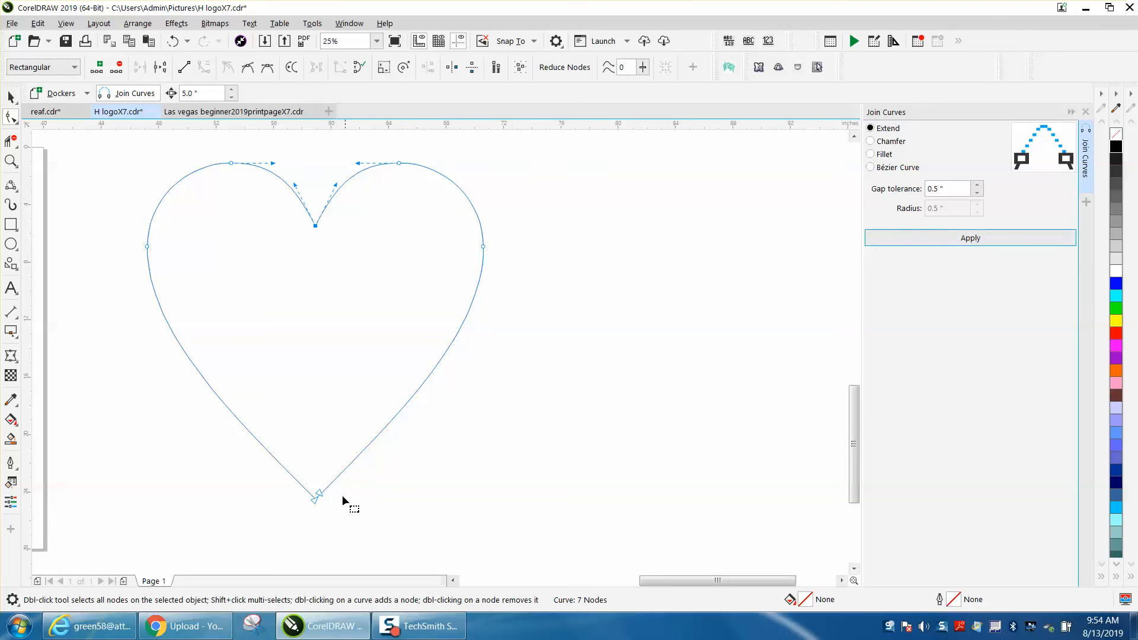
{"action": "mouse_move", "coordinate": [321, 502]}
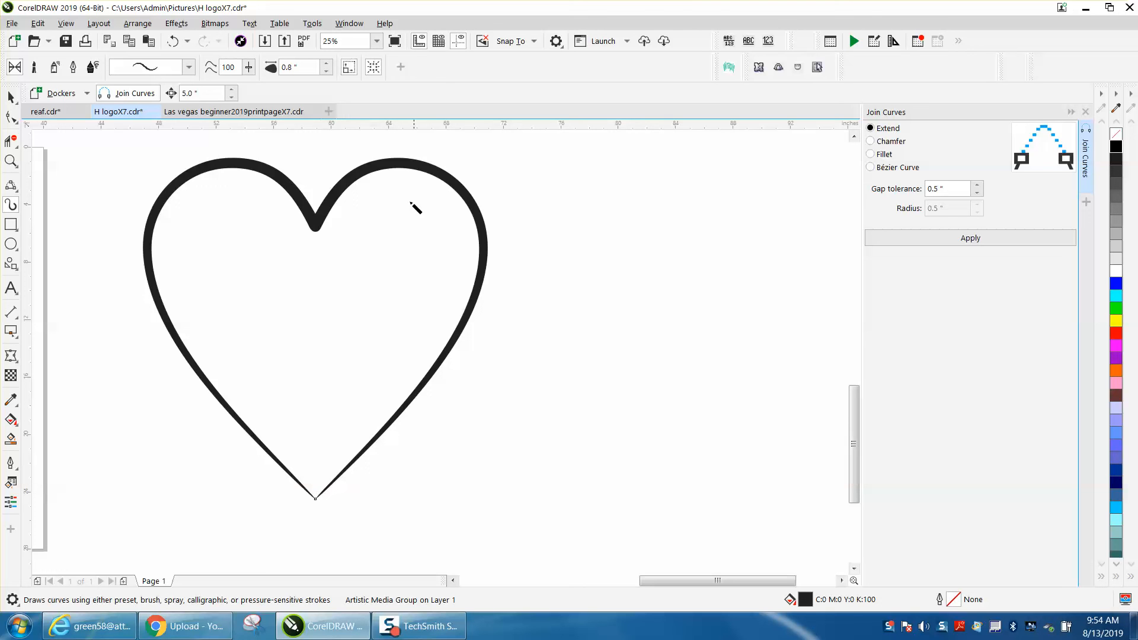
{"action": "mouse_move", "coordinate": [310, 250]}
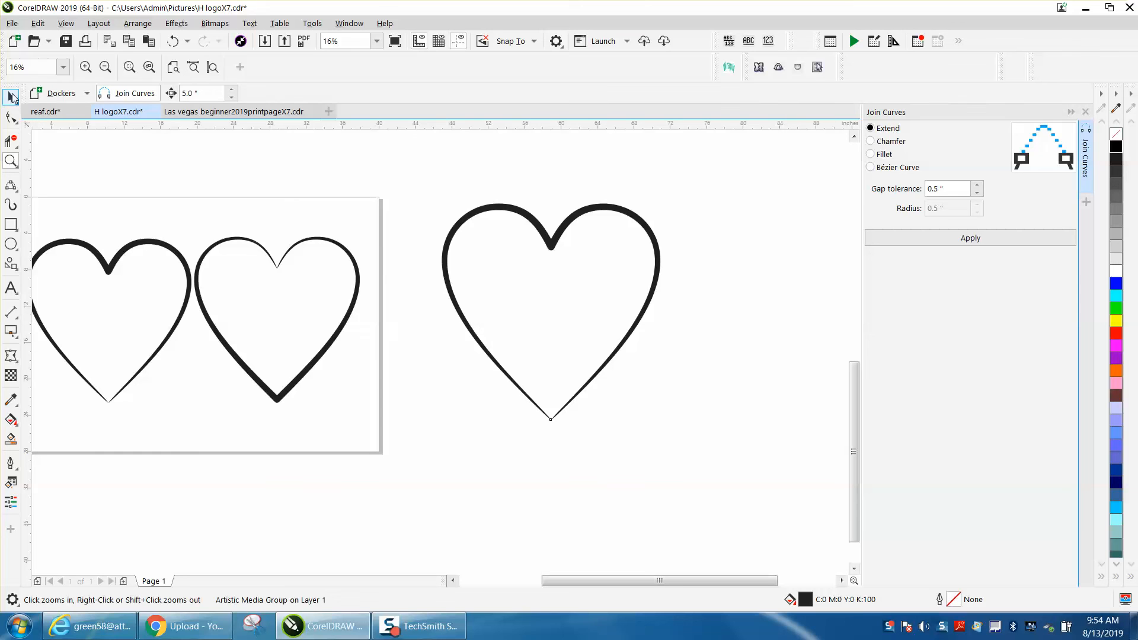
Set the brushed heart's tapered stroke width to 3.0 inches.
{"action": "left_click", "coordinate": [549, 312]}
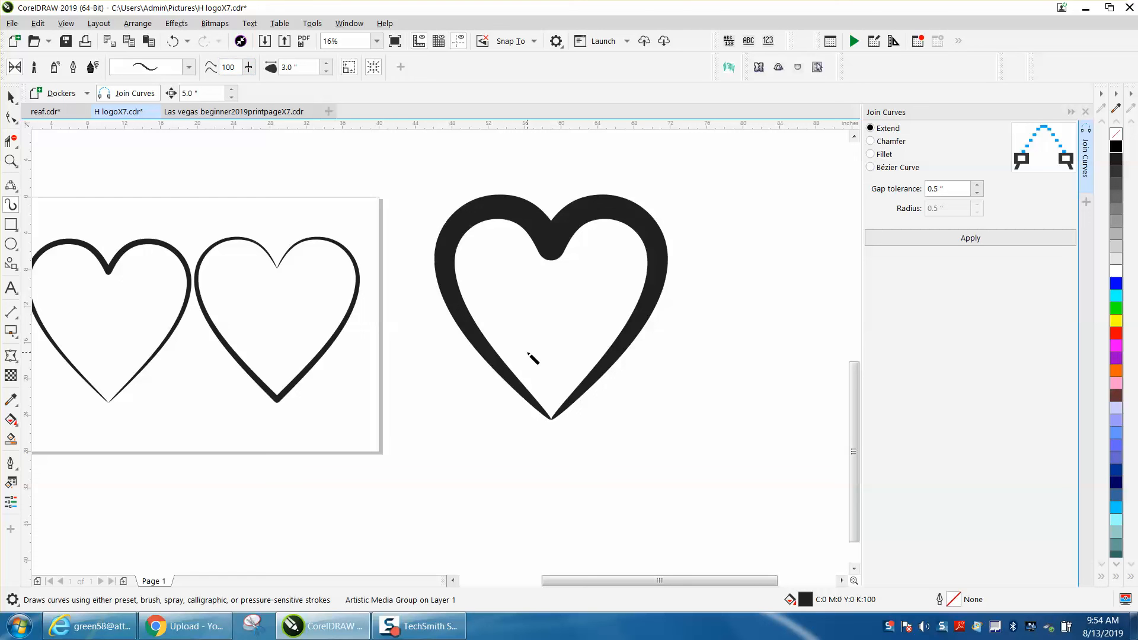
{"action": "mouse_move", "coordinate": [529, 350]}
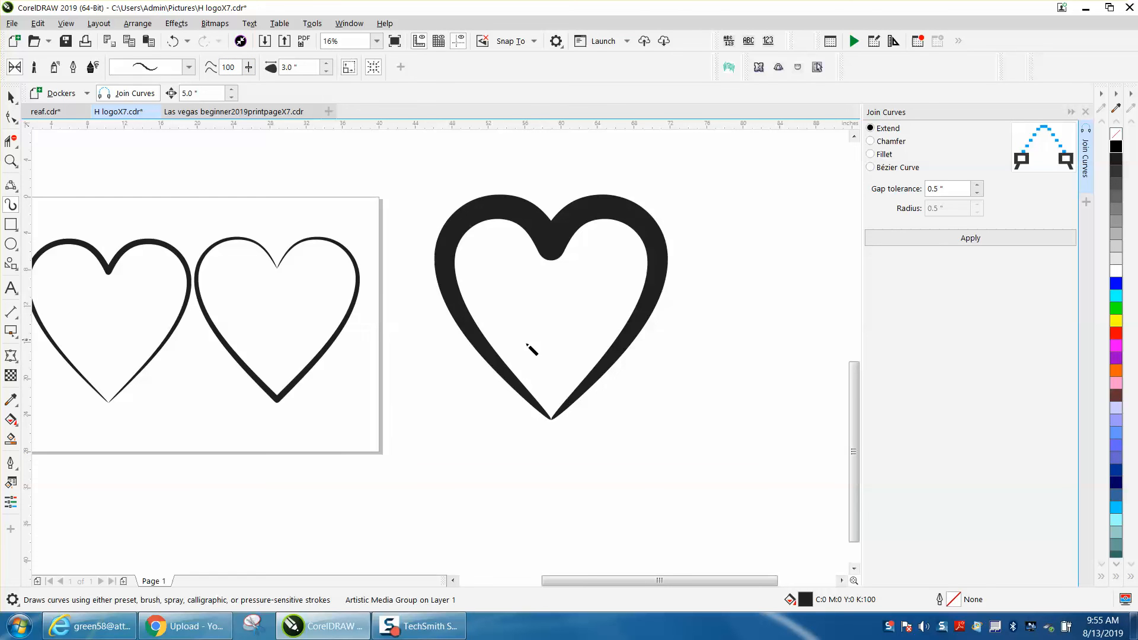
{"action": "scroll", "scroll_direction": "down", "scroll_amount": 3}
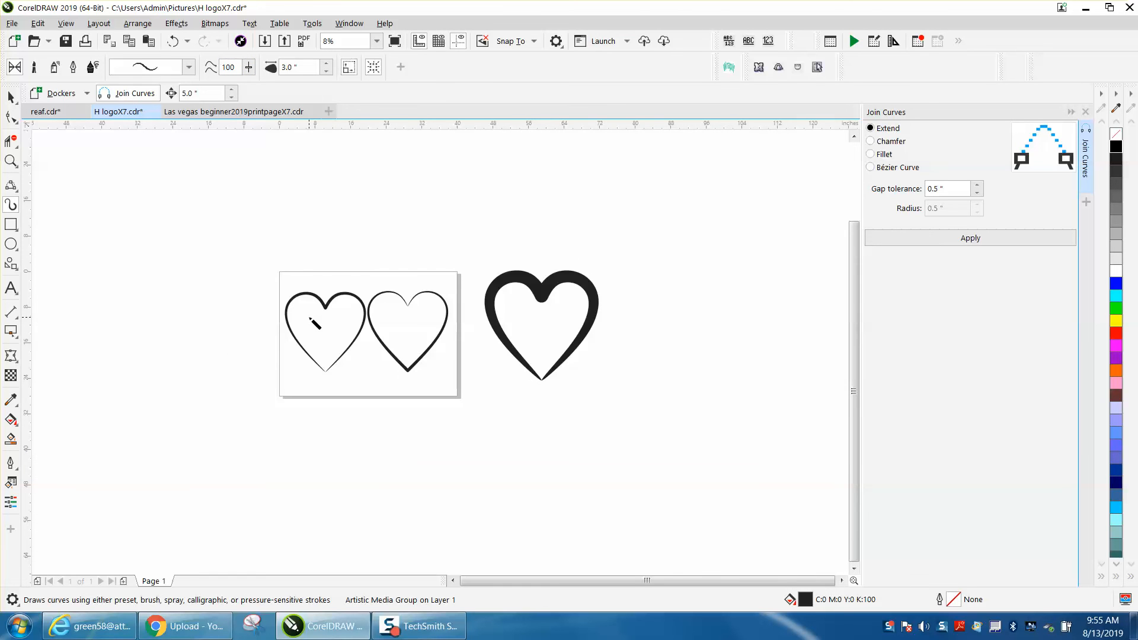